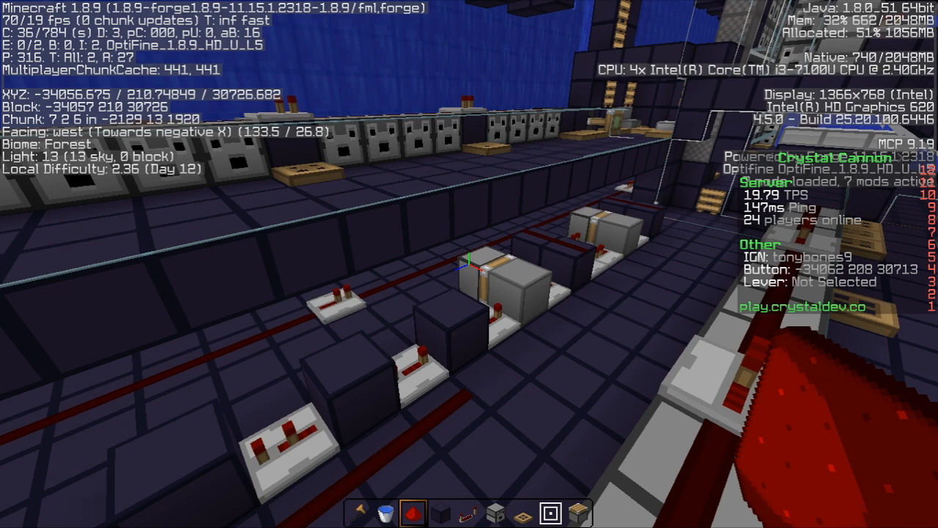
- Set the music volume to 66% in the Music & Sound options and resume play
key("Escape")
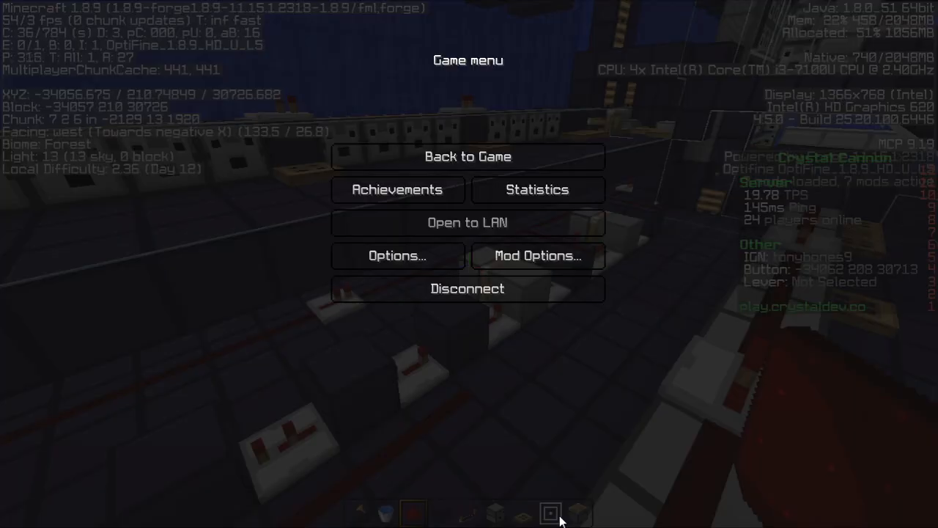
left_click(468, 155)
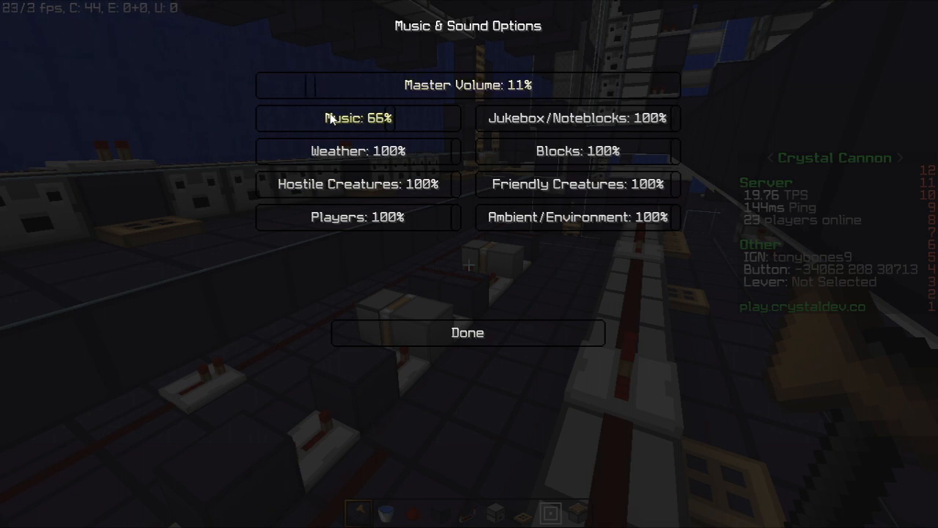
left_click(466, 331)
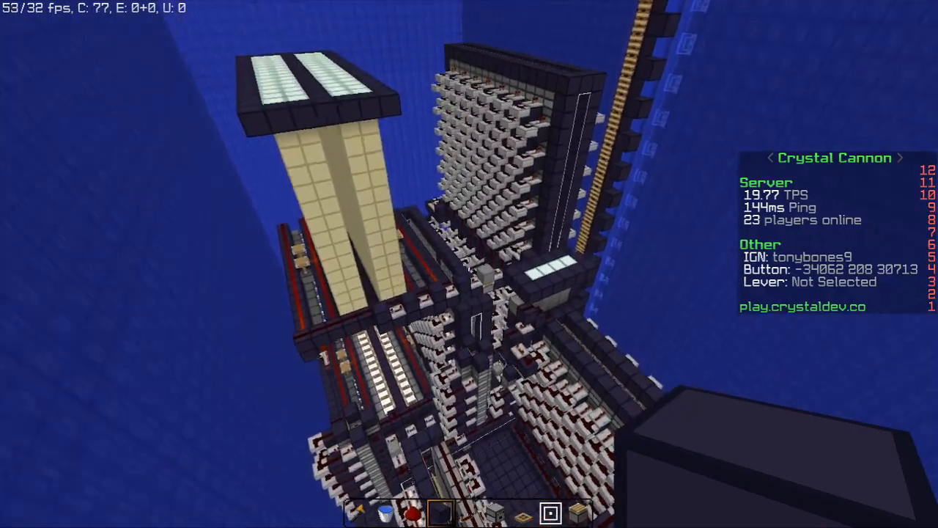
mouse_move(469, 264)
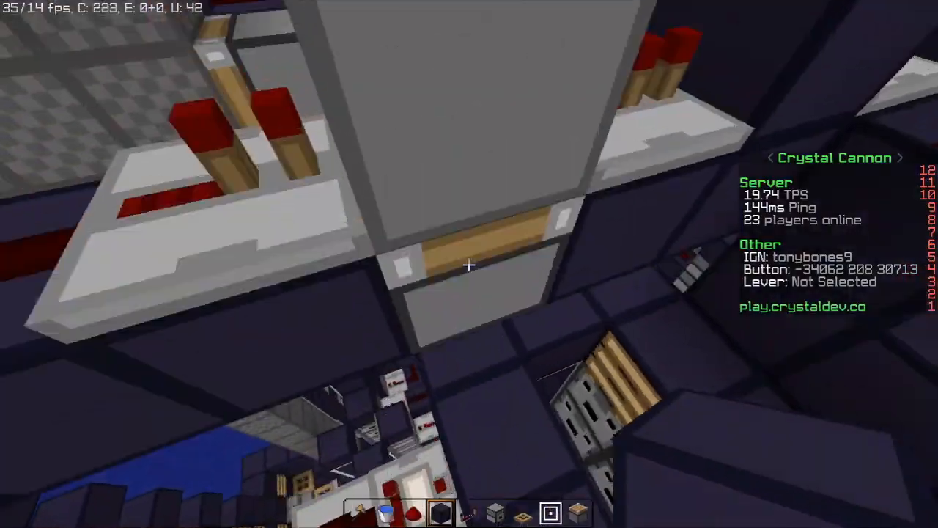
mouse_move(469, 264)
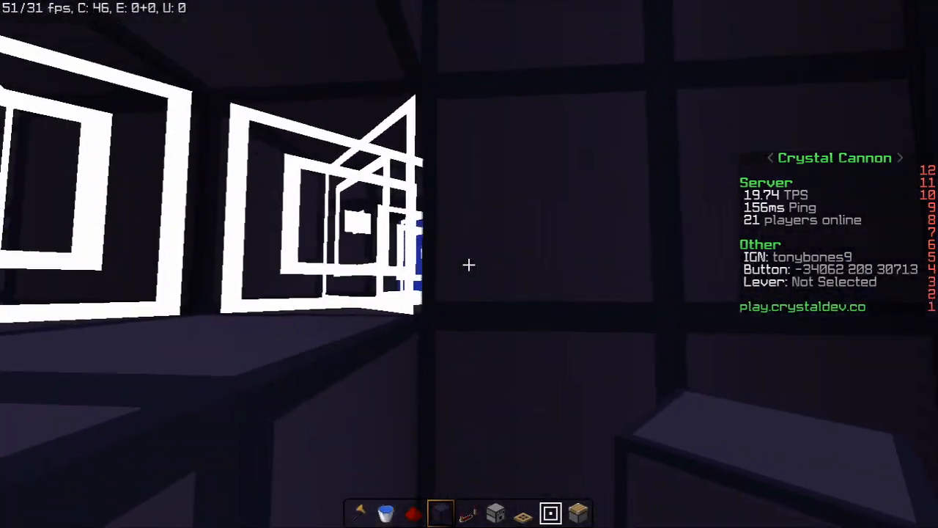
mouse_move(469, 264)
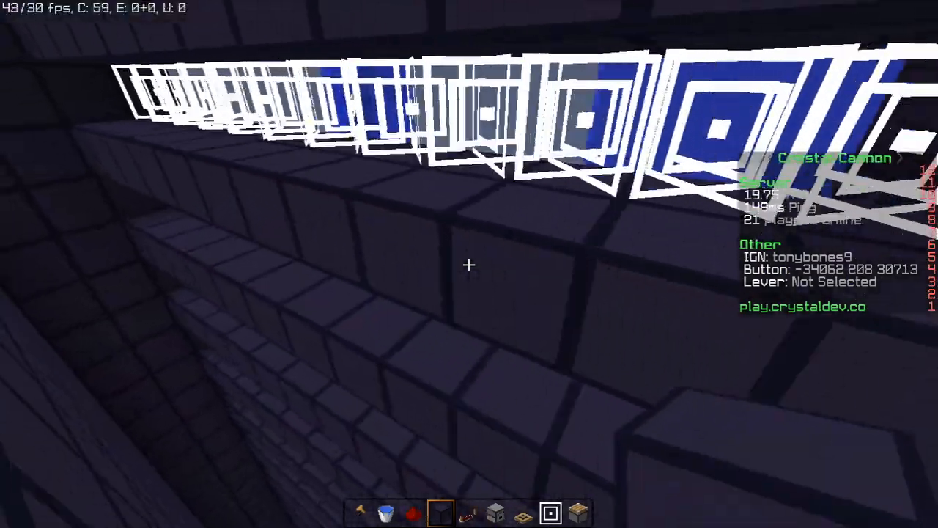
- Show the F3 debug overlay while following the TNT volley down the barrel
key("F3")
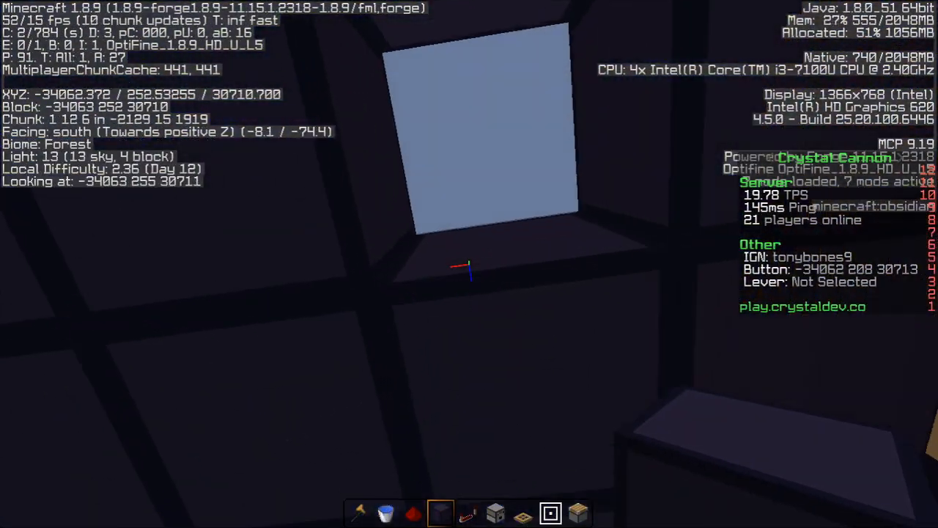
mouse_move(469, 264)
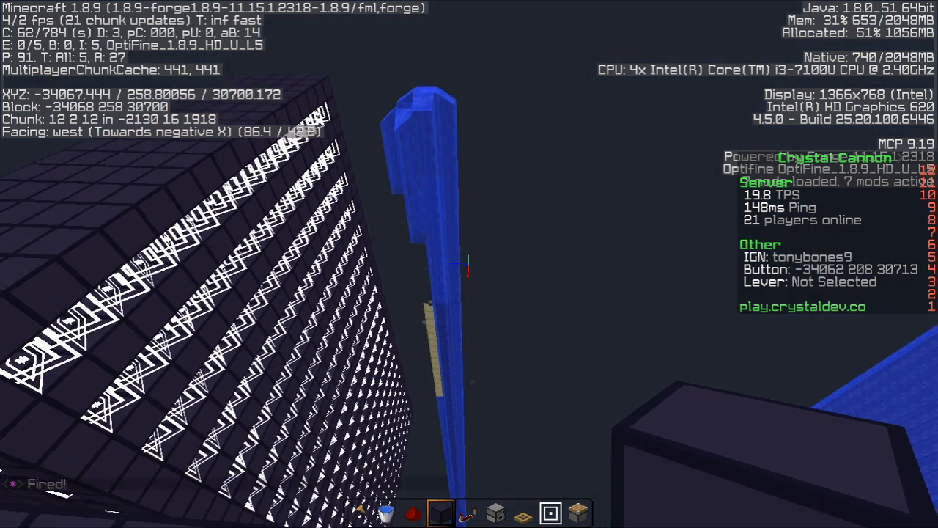
mouse_move(469, 264)
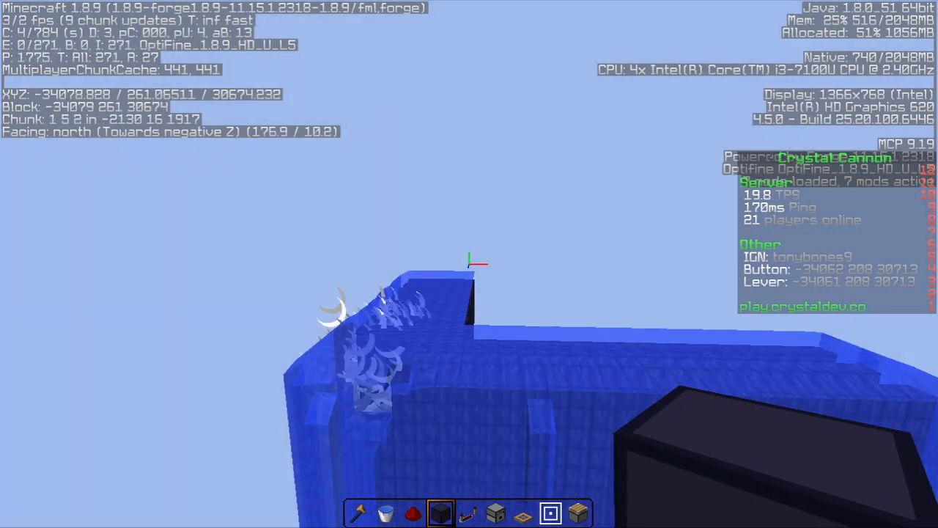
- Switch every animation and particle effect off via the Animations settings' All OFF
key("Escape")
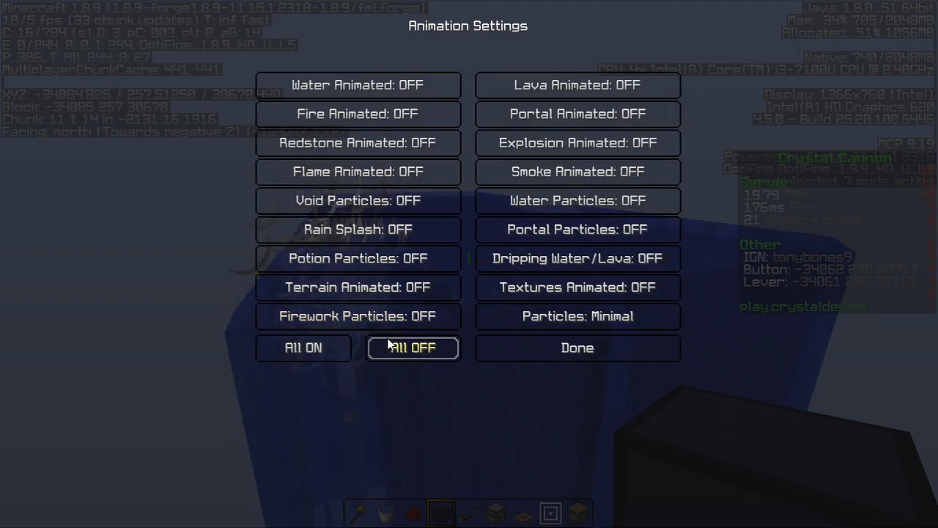
left_click(577, 348)
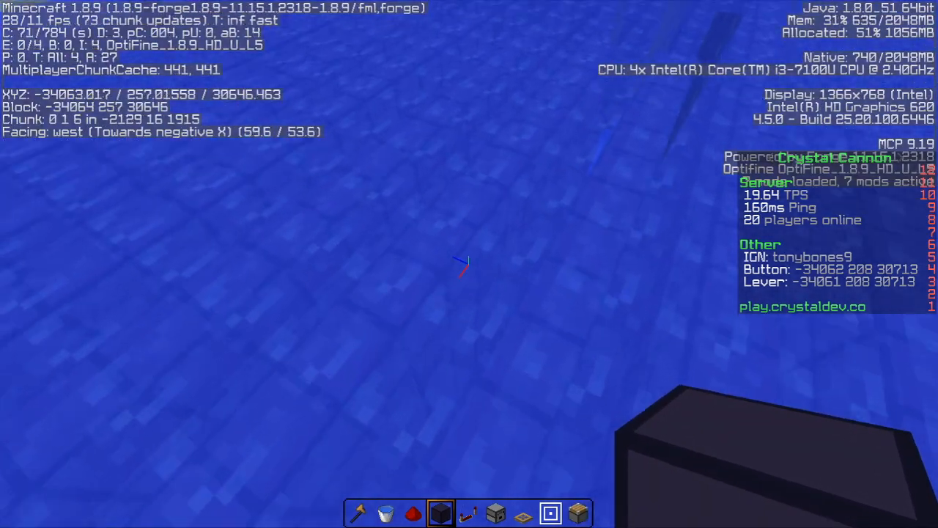
mouse_move(469, 264)
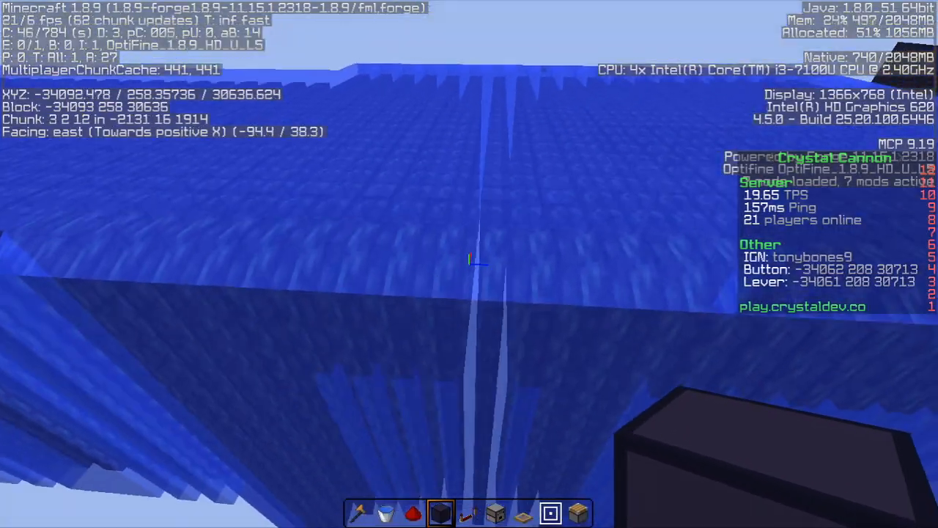
mouse_move(469, 264)
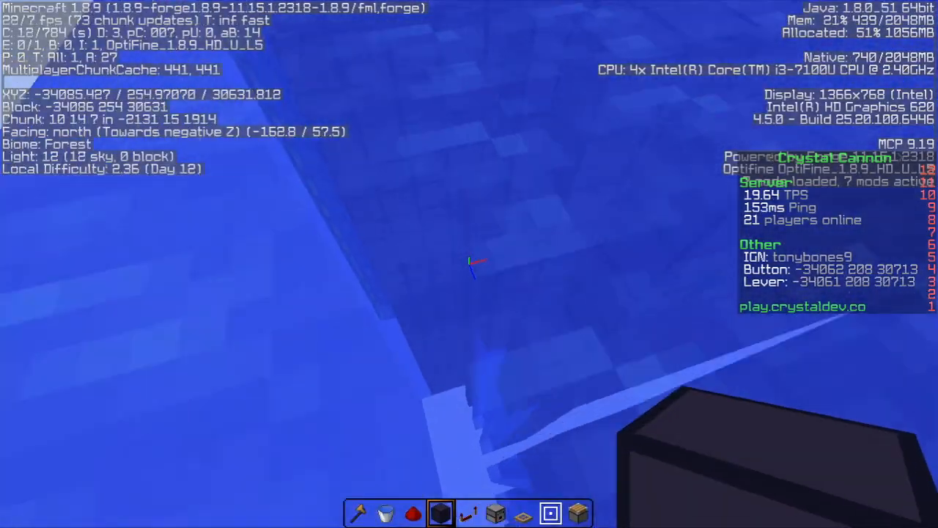
mouse_move(469, 264)
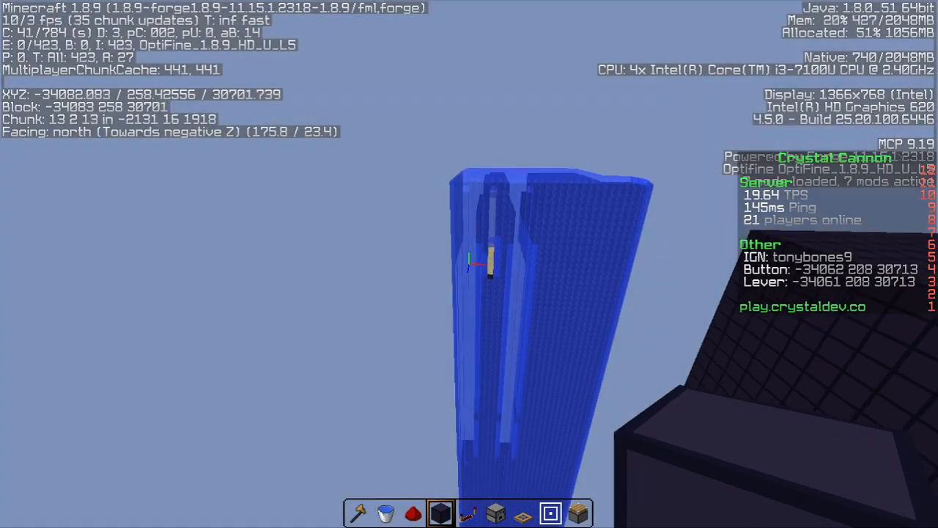
mouse_move(469, 264)
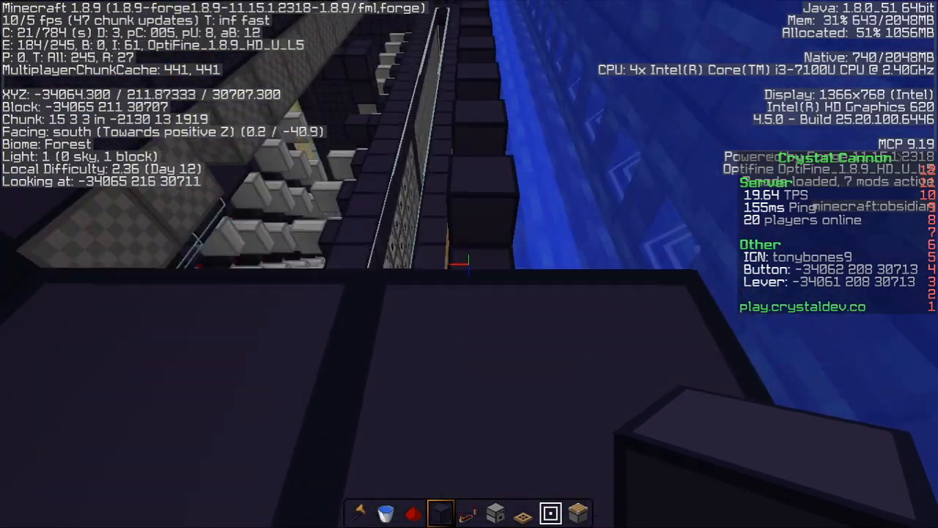
- Review the render distance setting at 3 (Tiny+) in Video Settings
key("Escape")
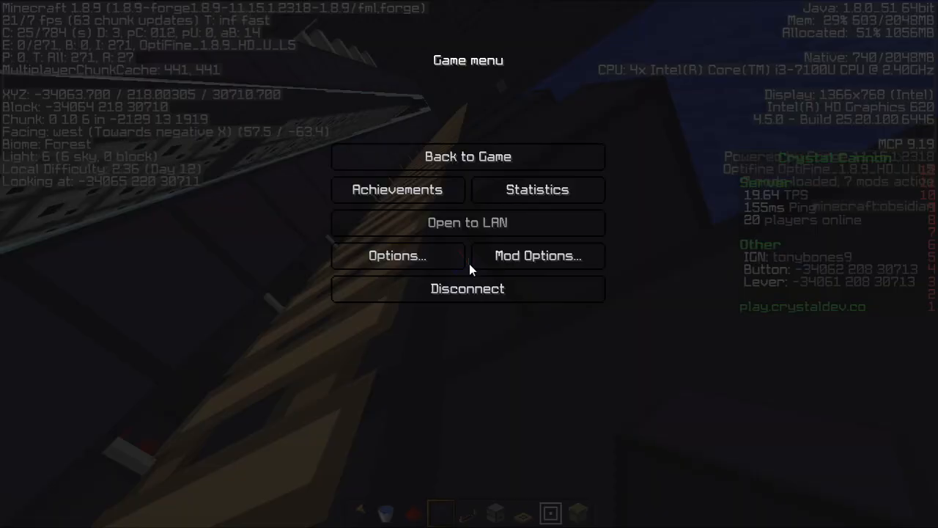
left_click(396, 255)
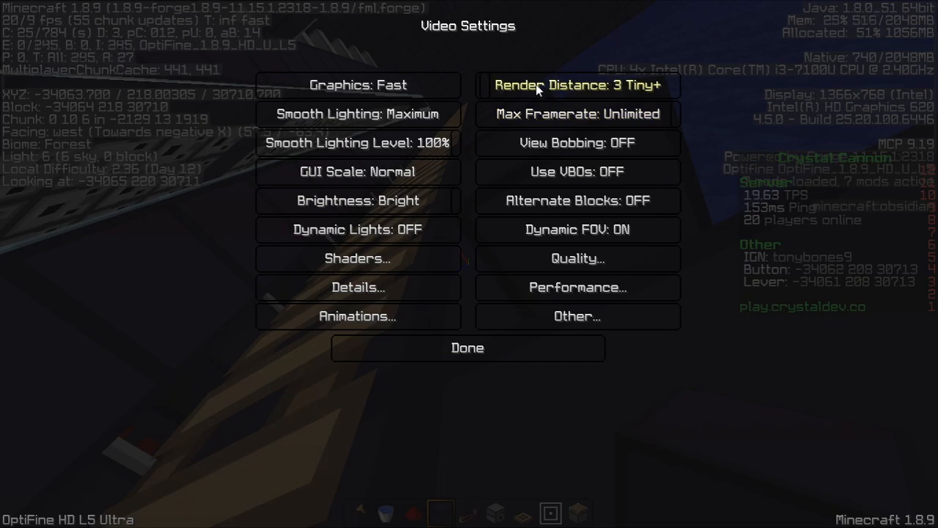
left_click(467, 348)
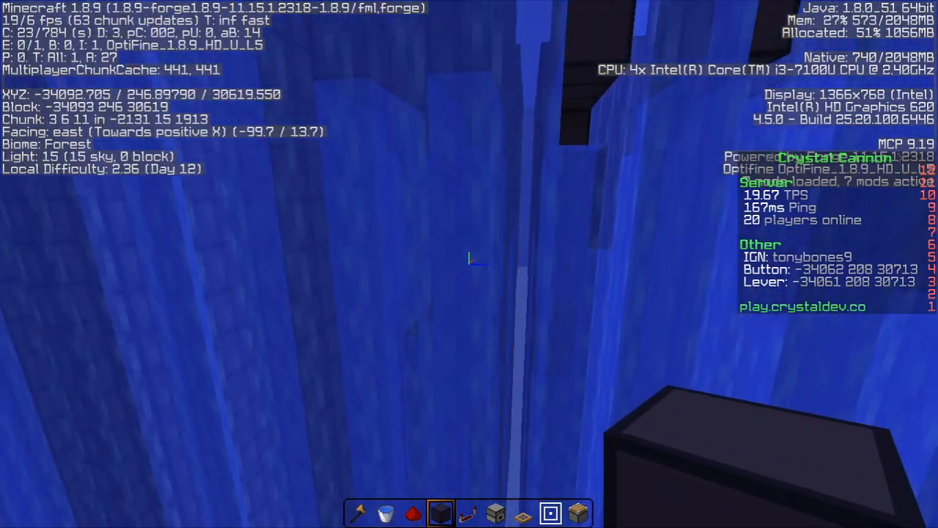
mouse_move(469, 264)
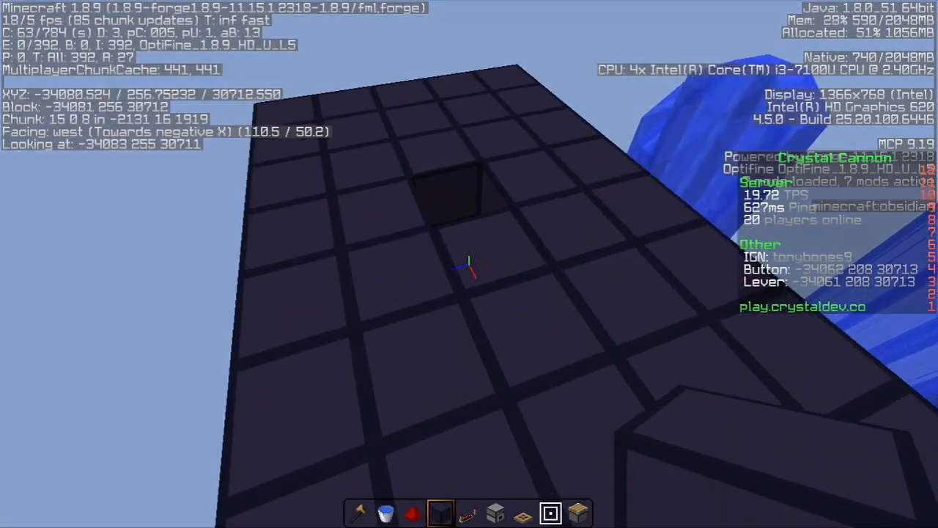
mouse_move(469, 264)
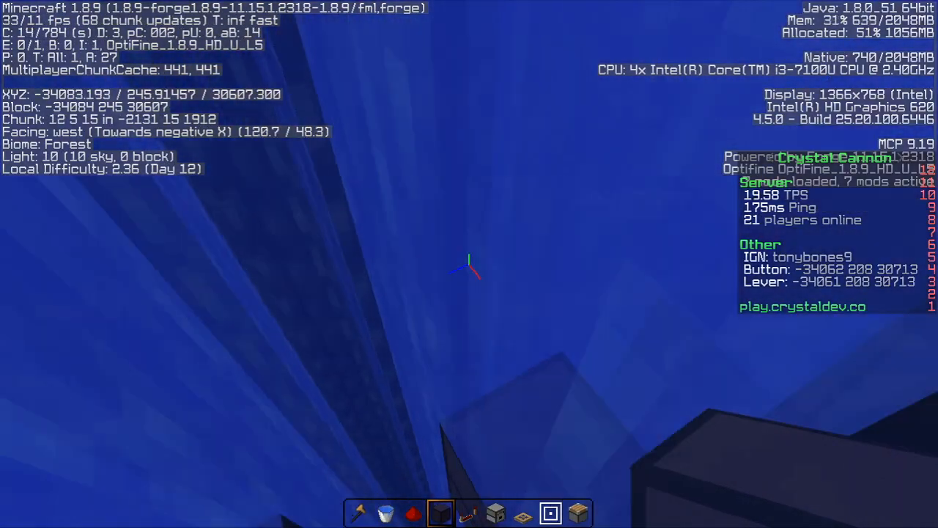
mouse_move(469, 264)
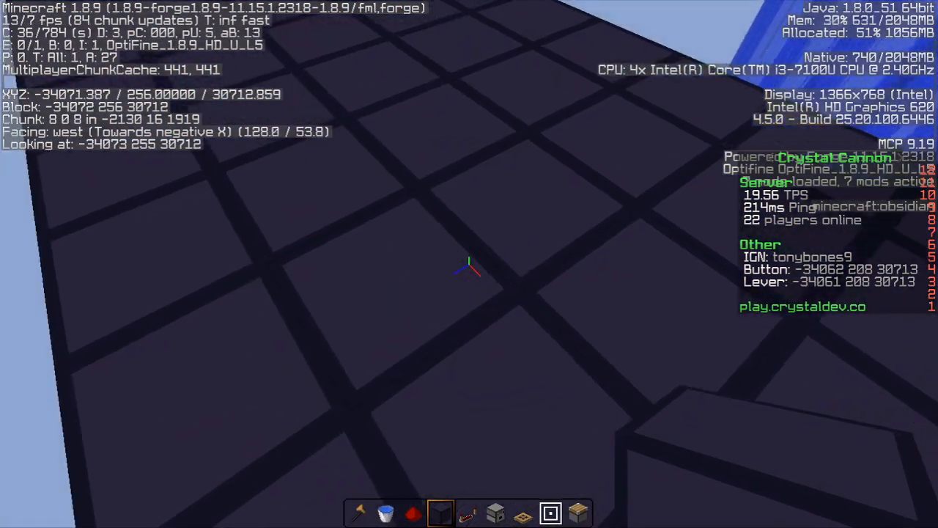
mouse_move(469, 264)
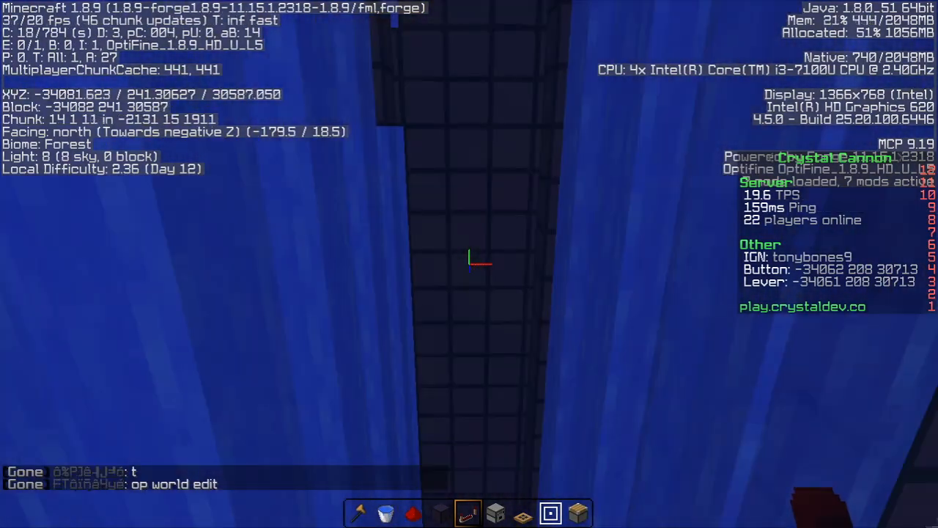
mouse_move(469, 263)
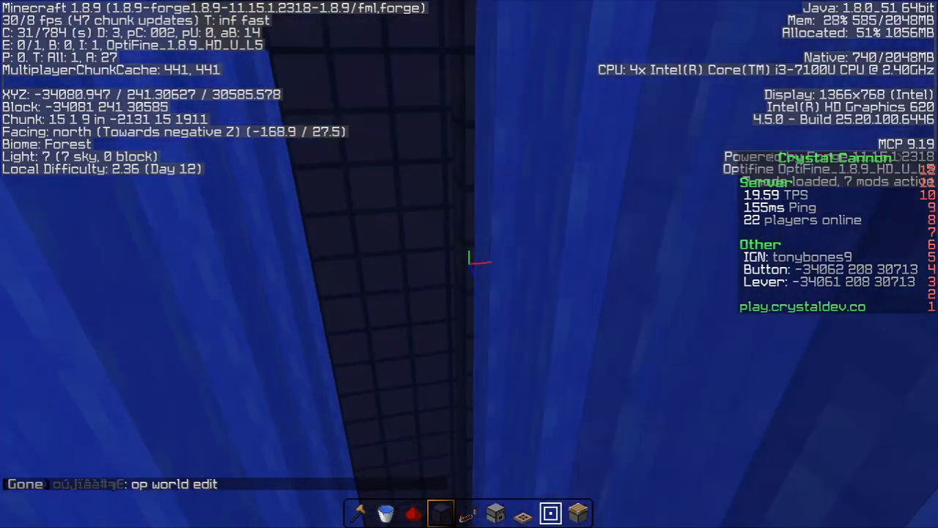
mouse_move(469, 264)
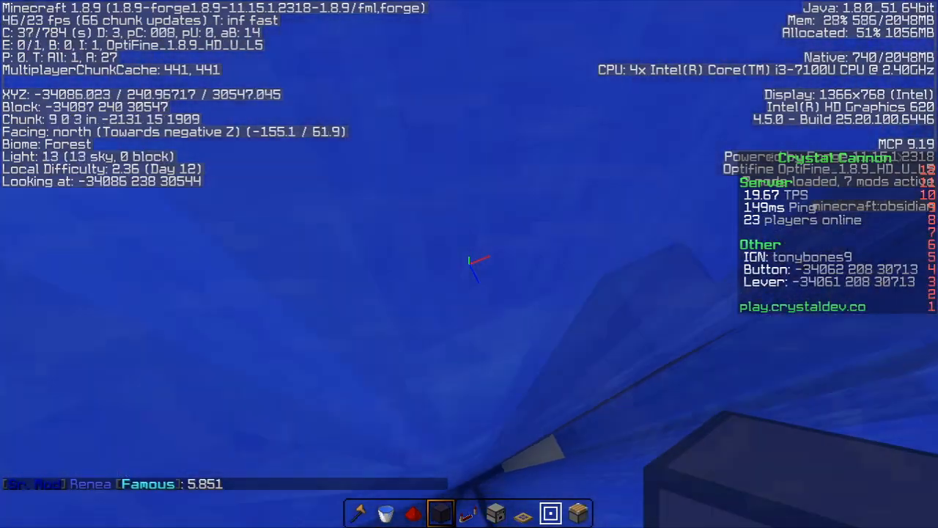
mouse_move(469, 264)
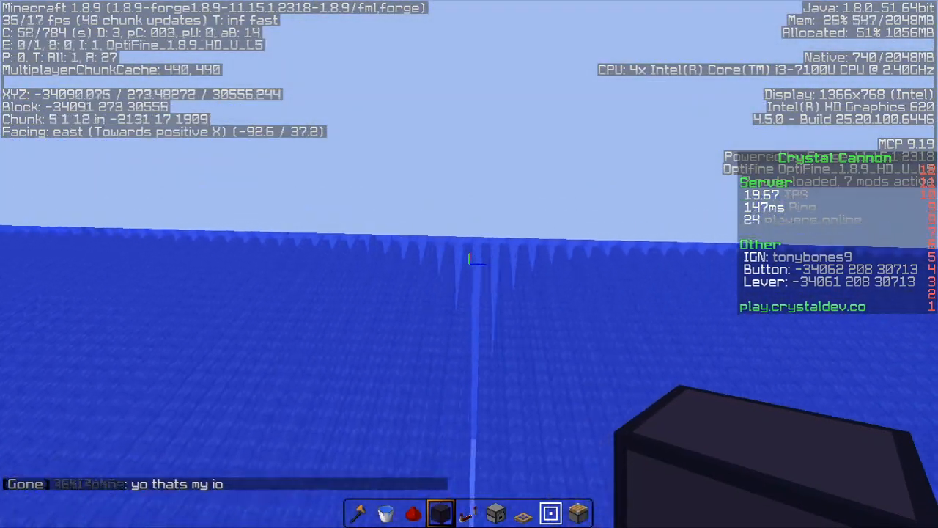
mouse_move(469, 264)
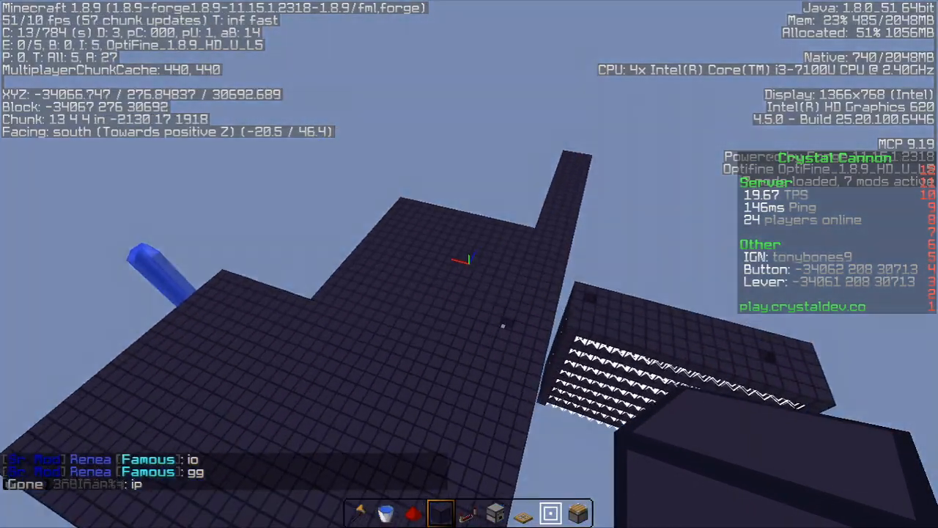
mouse_move(469, 264)
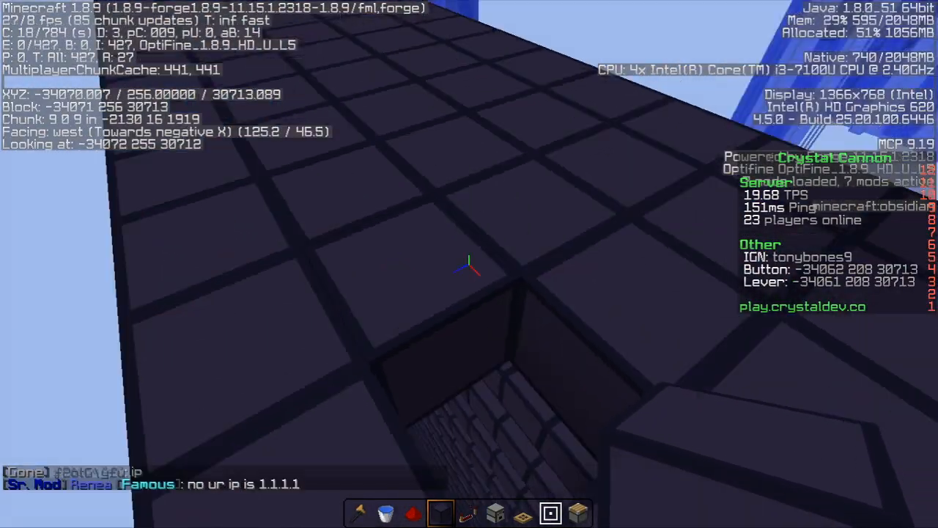
mouse_move(469, 264)
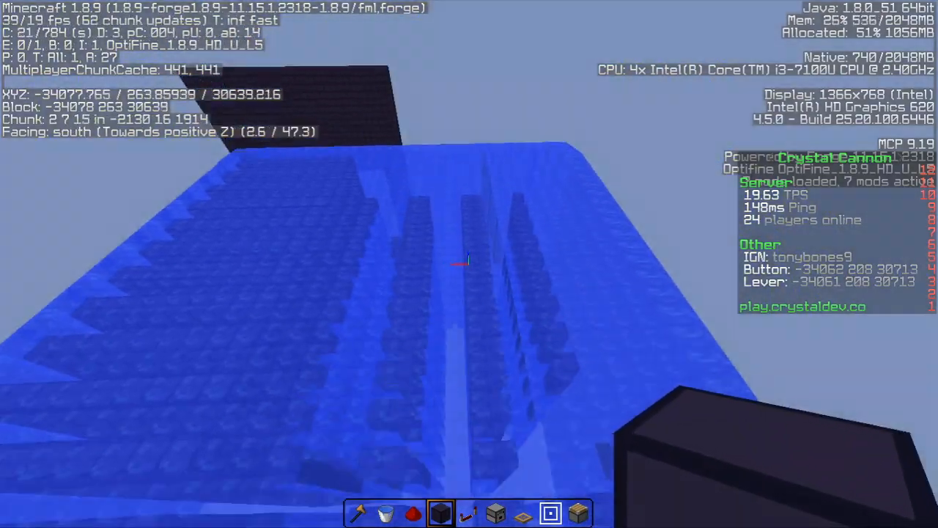
mouse_move(469, 264)
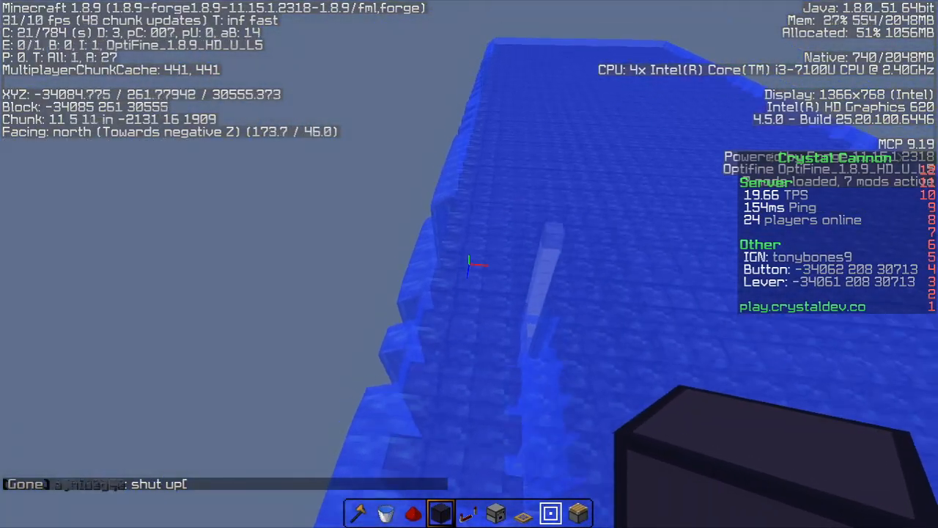
mouse_move(469, 264)
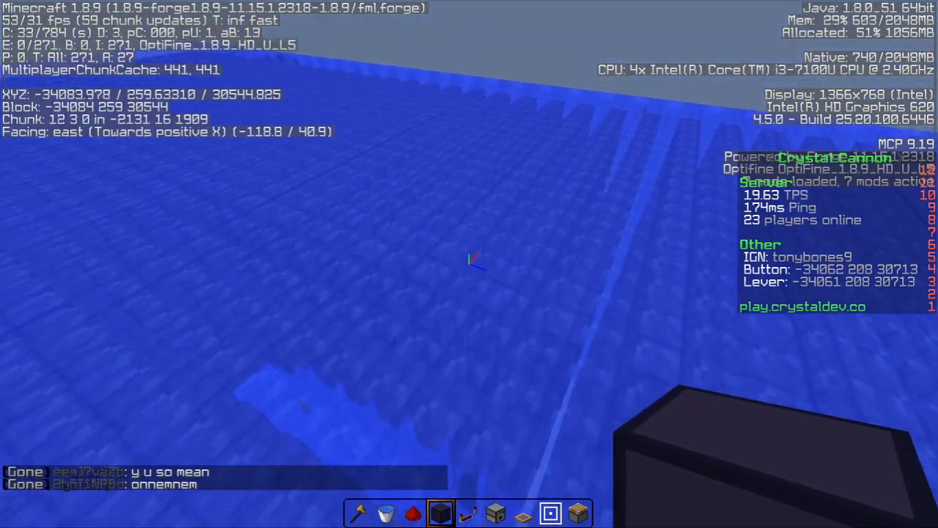
mouse_move(470, 264)
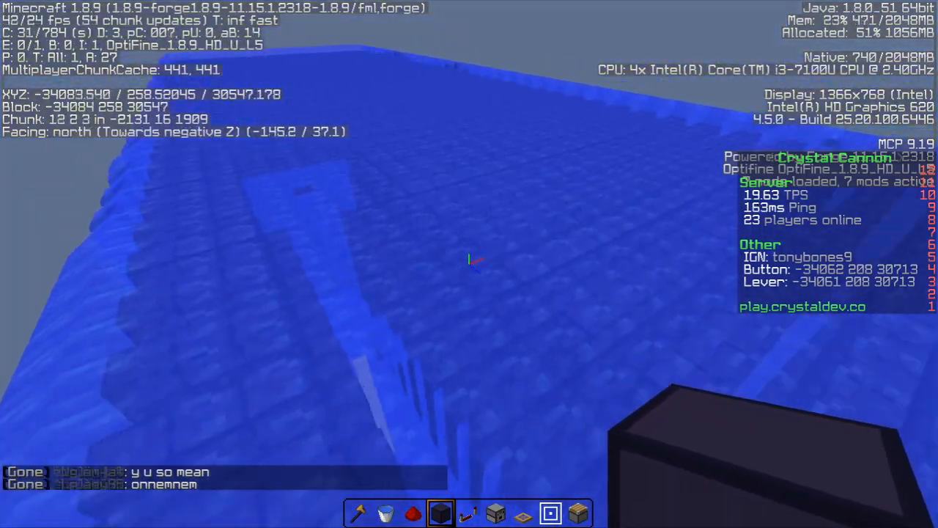
mouse_move(469, 264)
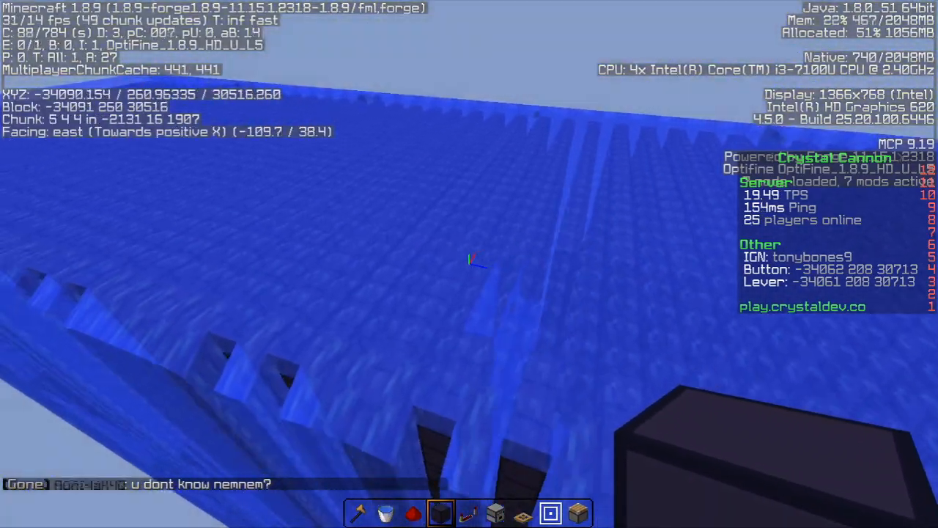
mouse_move(469, 264)
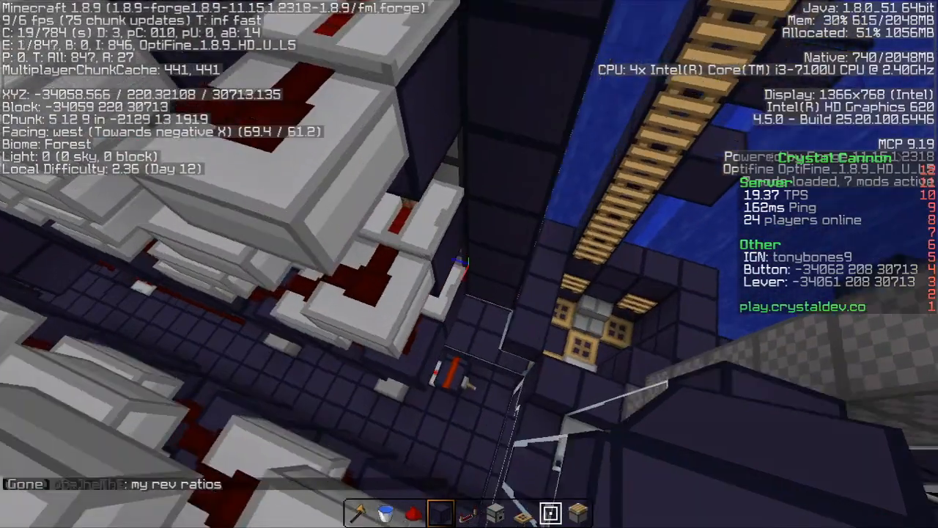
mouse_move(469, 264)
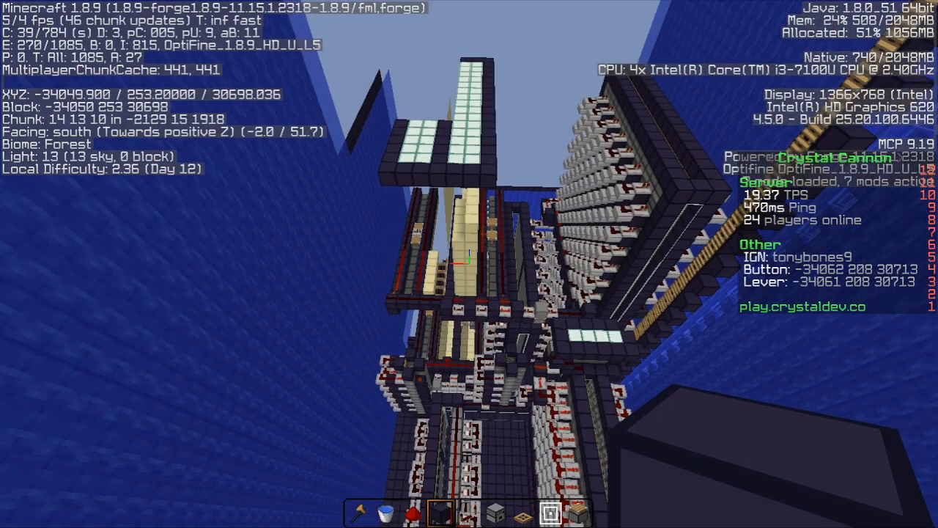
mouse_move(469, 264)
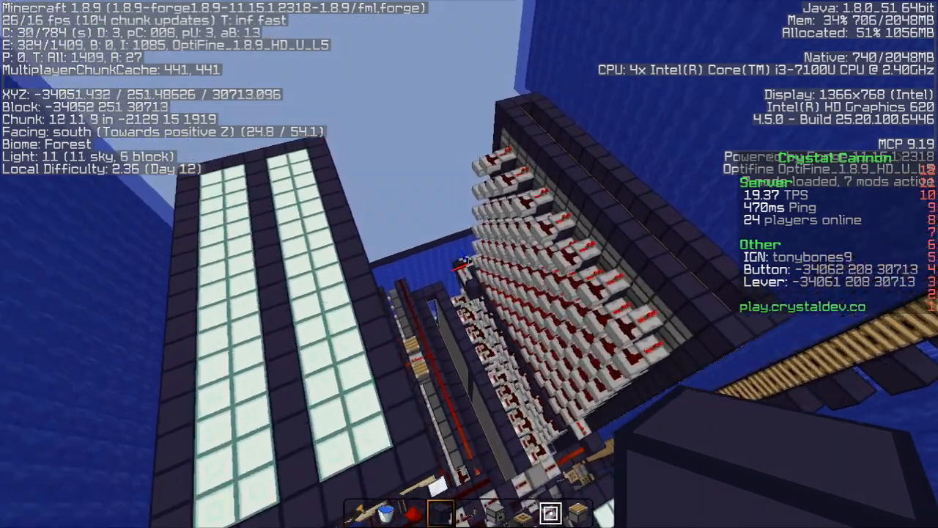
- Return to the cannon box interior and trigger it to fire
key("Escape")
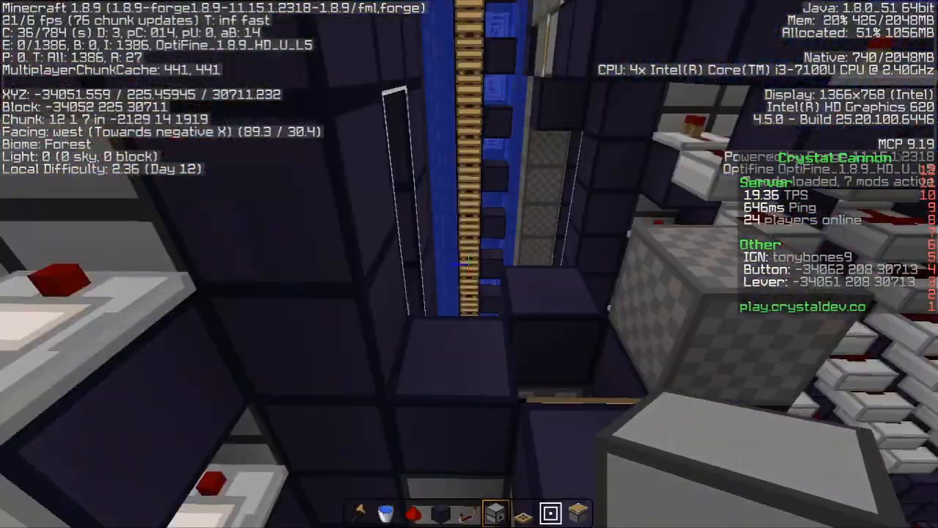
key("t")
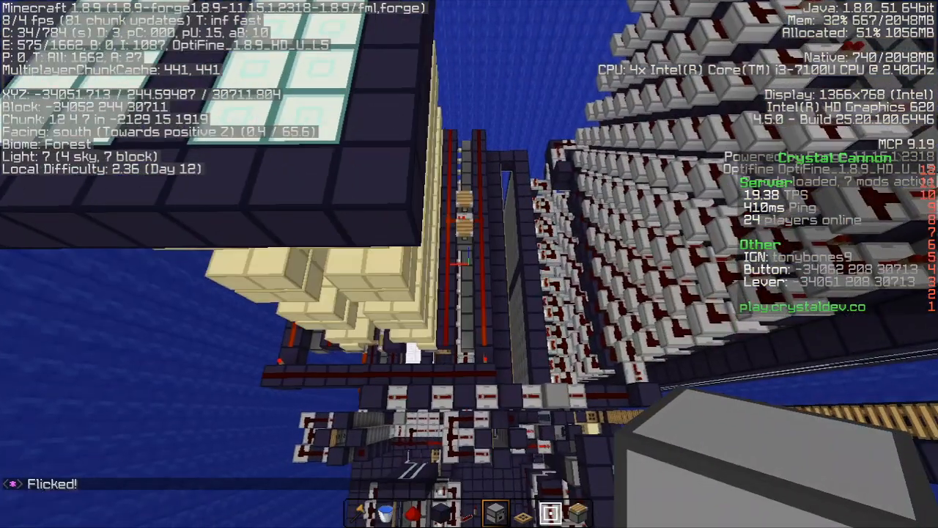
key("tab")
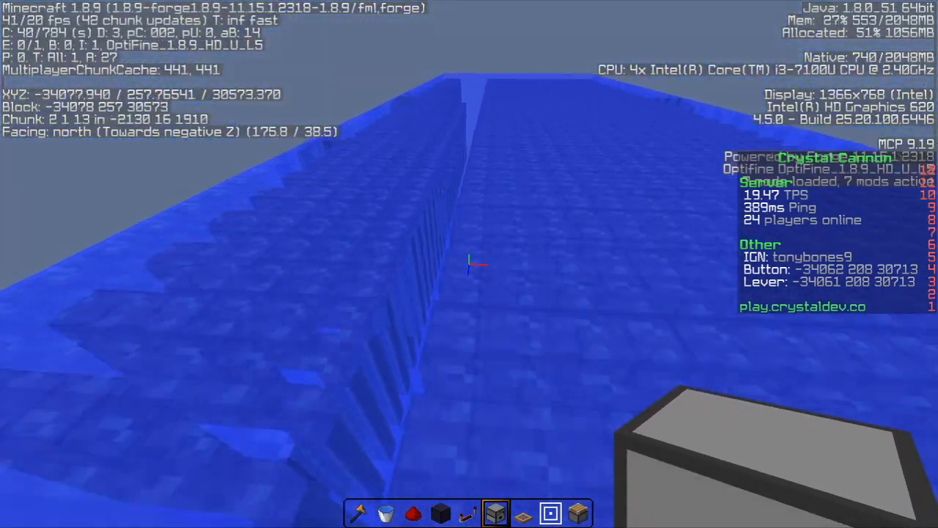
key("w")
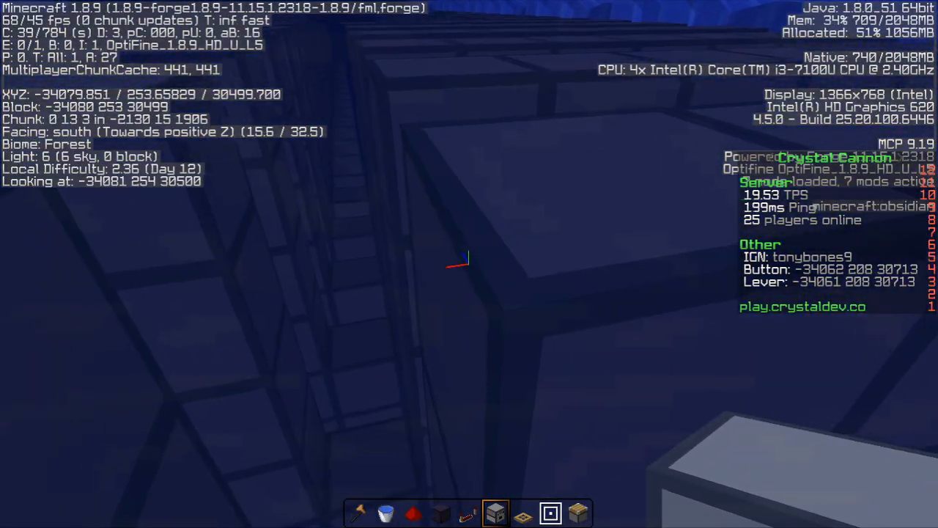
mouse_move(469, 264)
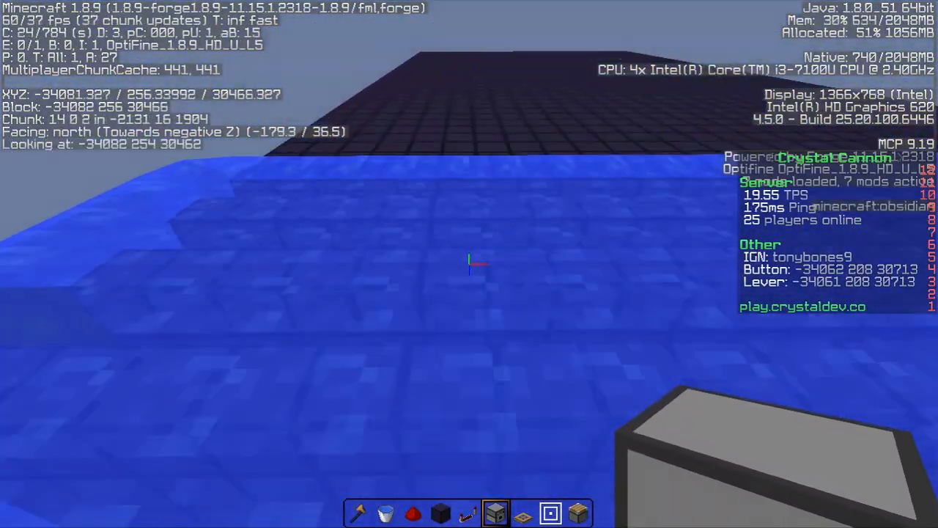
mouse_move(469, 264)
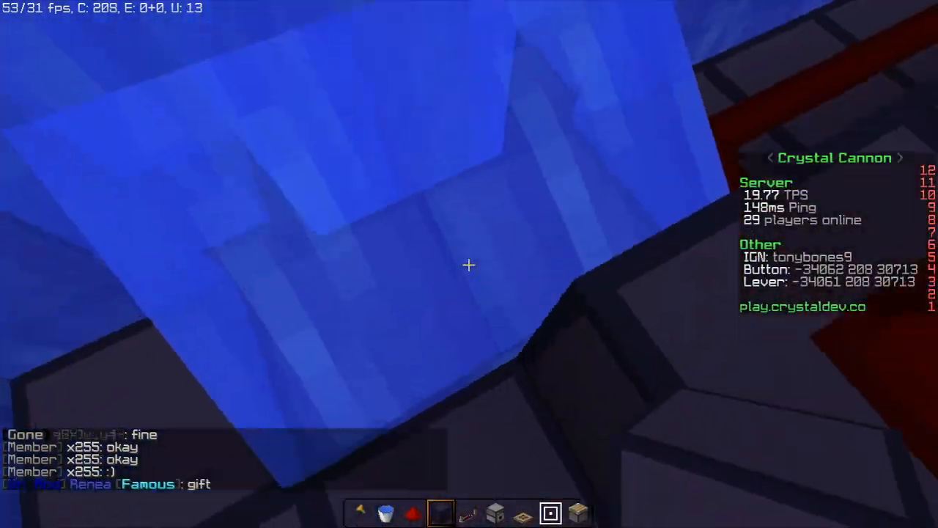
mouse_move(469, 264)
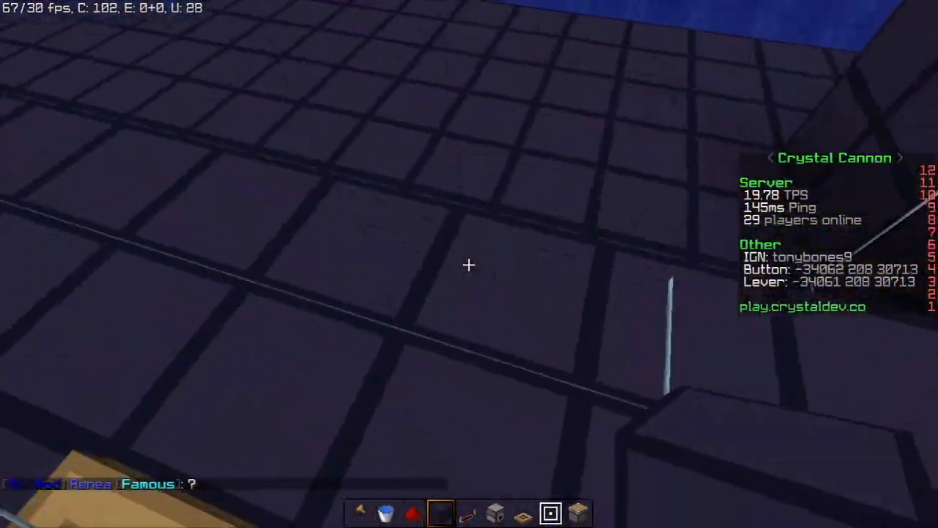
mouse_move(469, 264)
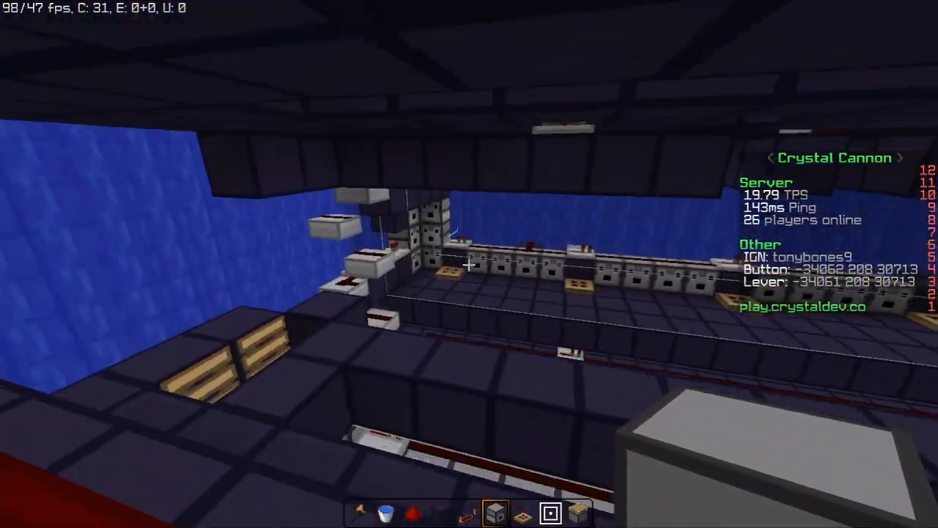
mouse_move(469, 264)
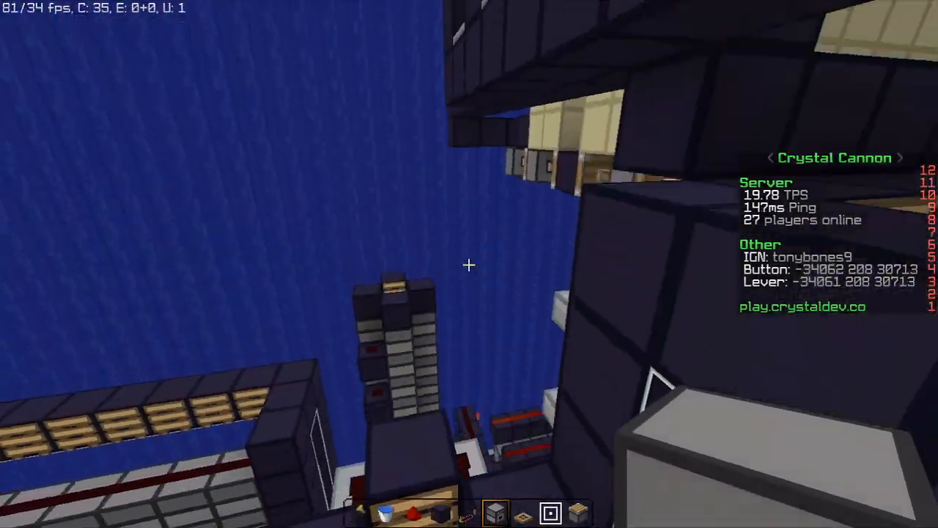
mouse_move(469, 264)
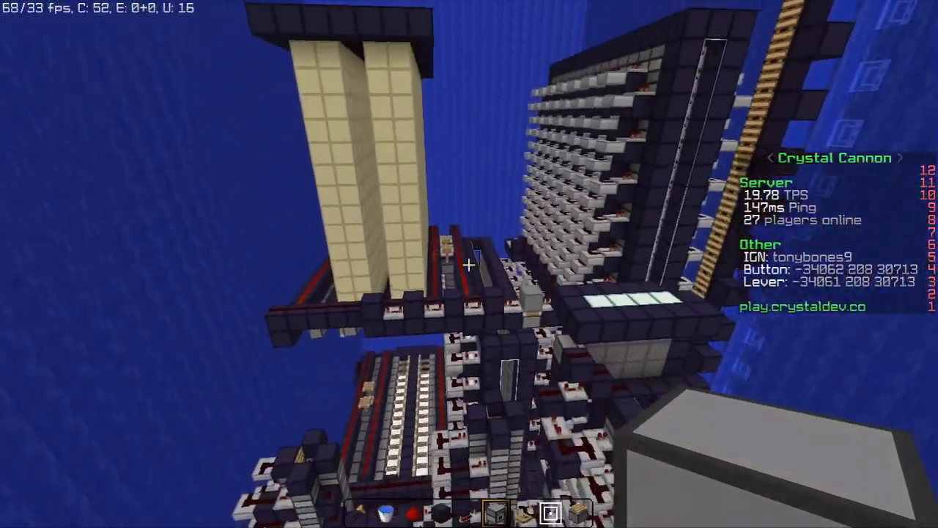